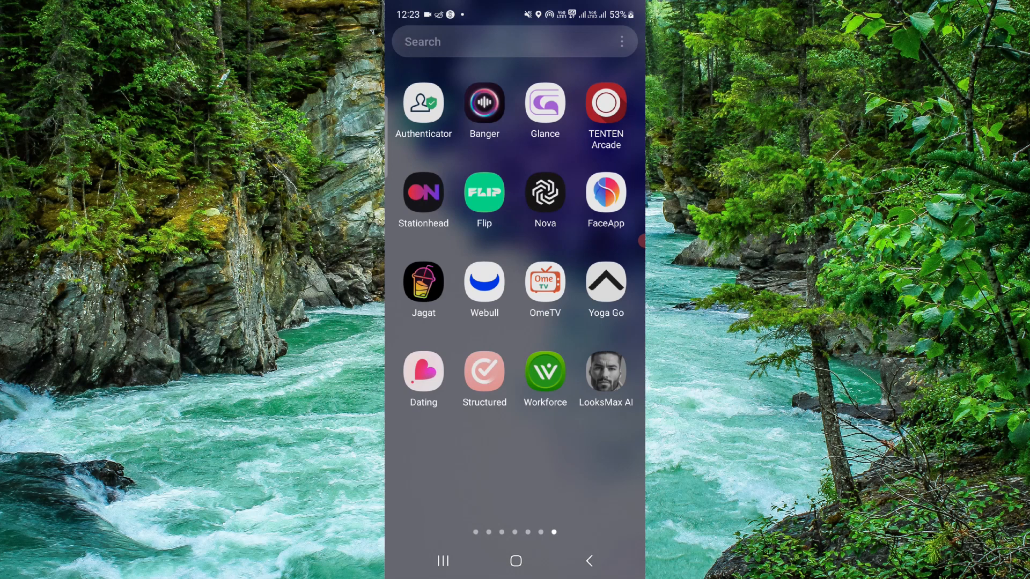
Step: Search the widget picker for "lap", which returns no results
click(515, 562)
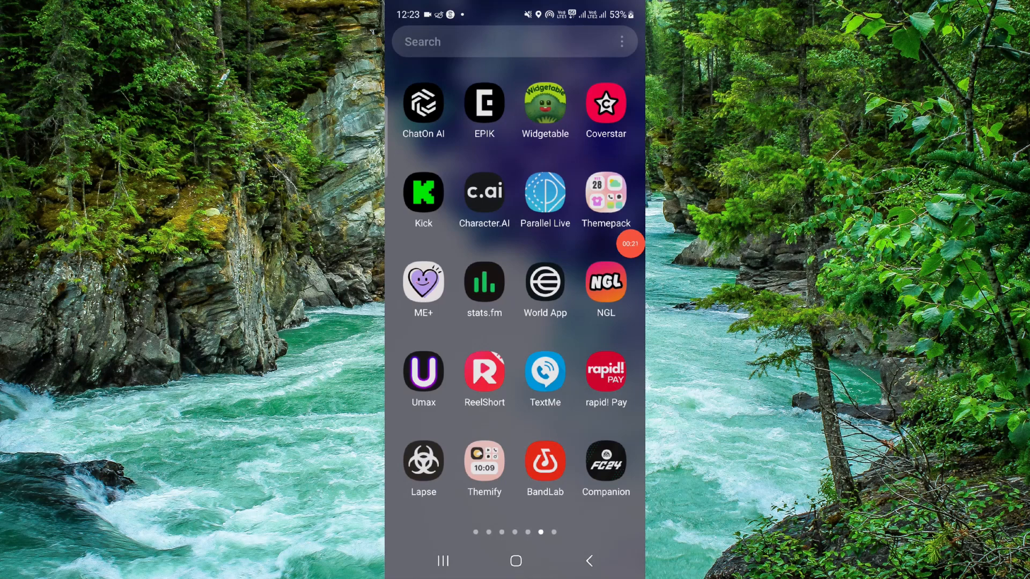
text(la)
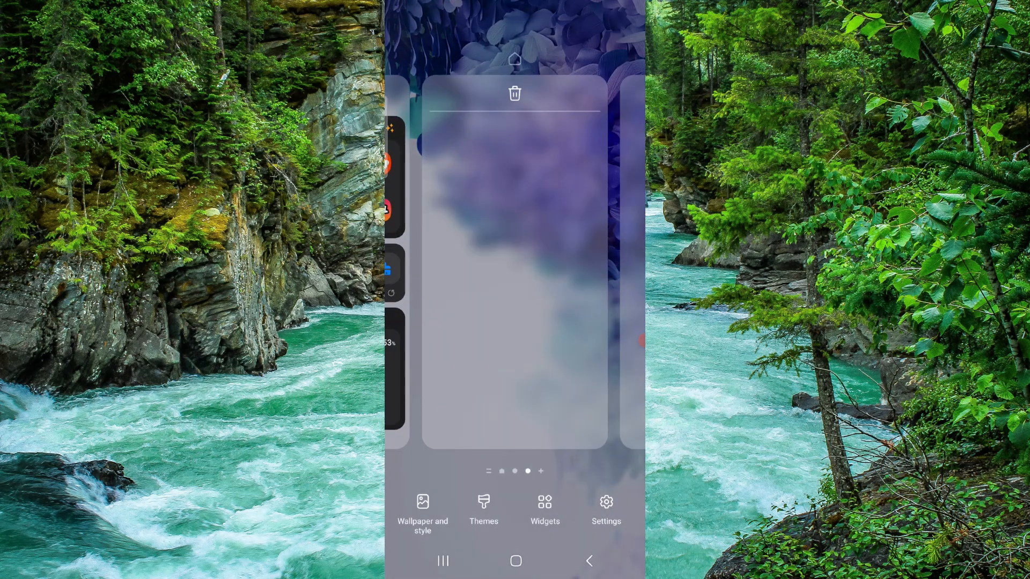
click(543, 509)
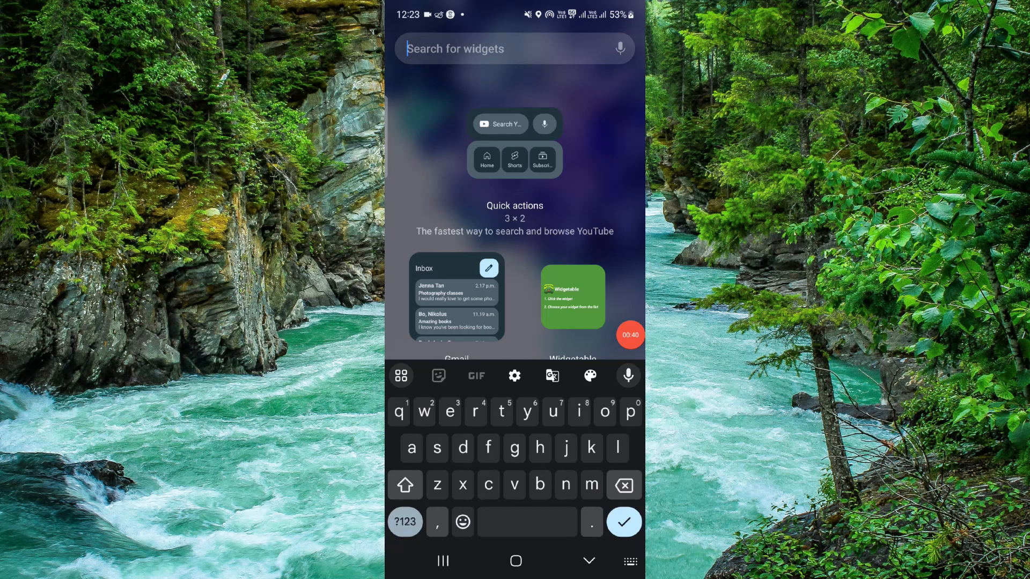
text(lap)
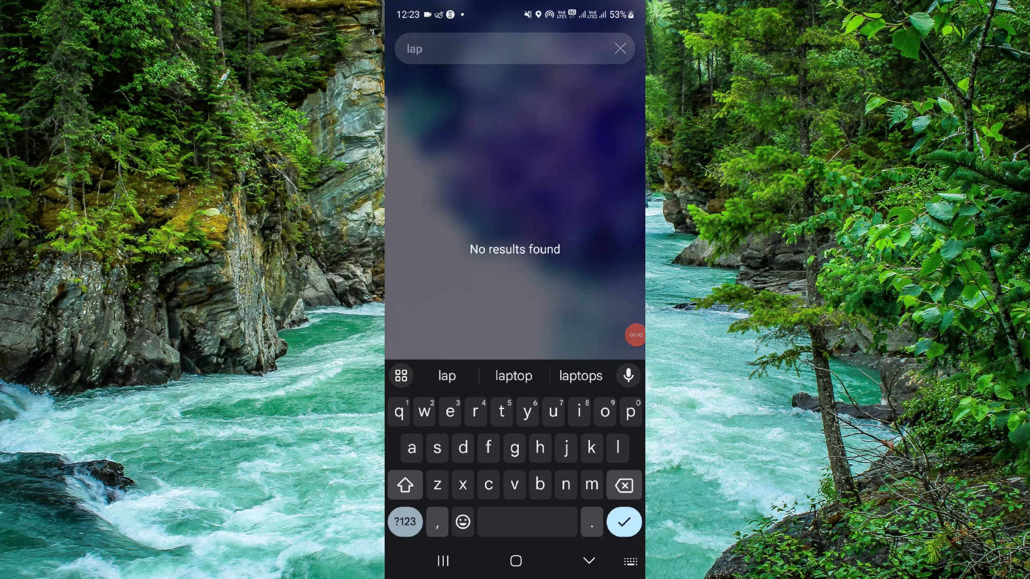